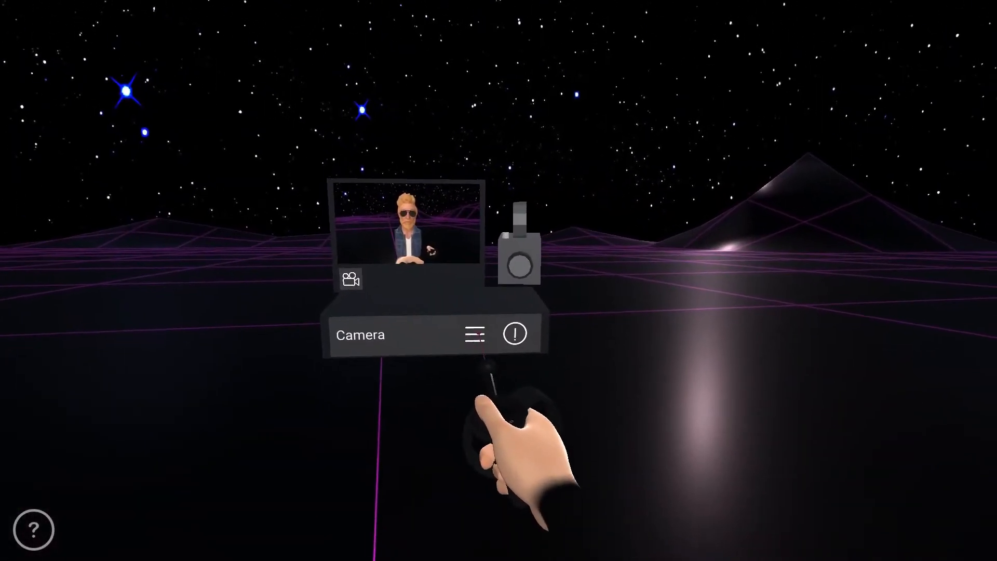
- Set the spectator camera's mode to Follow Left Hand, then to Follow Right Hand
click(473, 334)
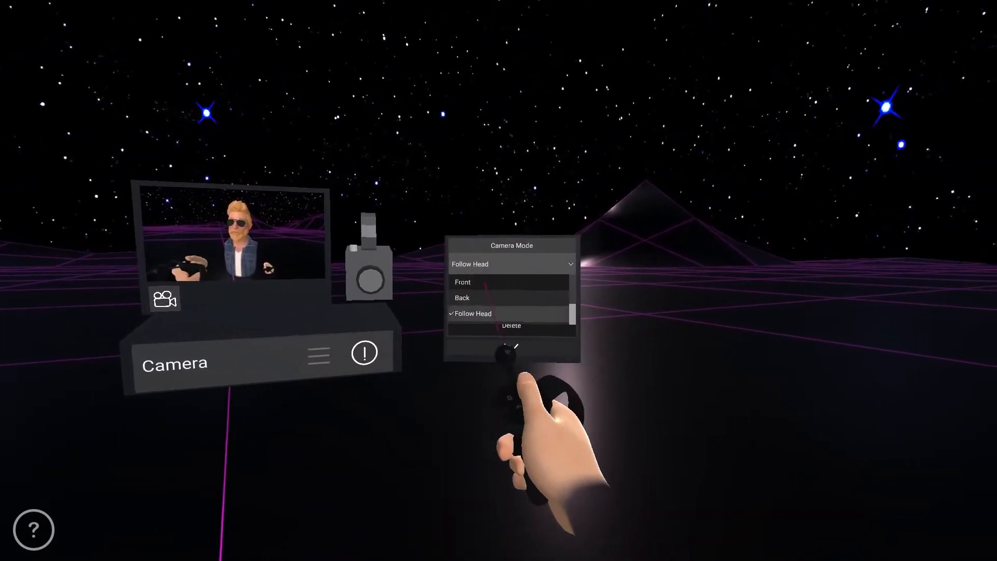
click(463, 281)
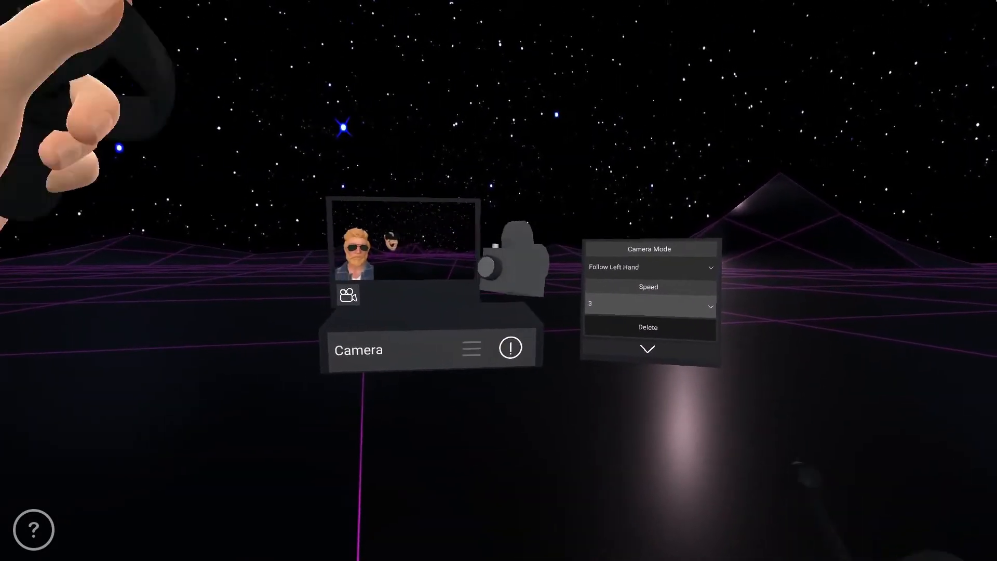
click(648, 267)
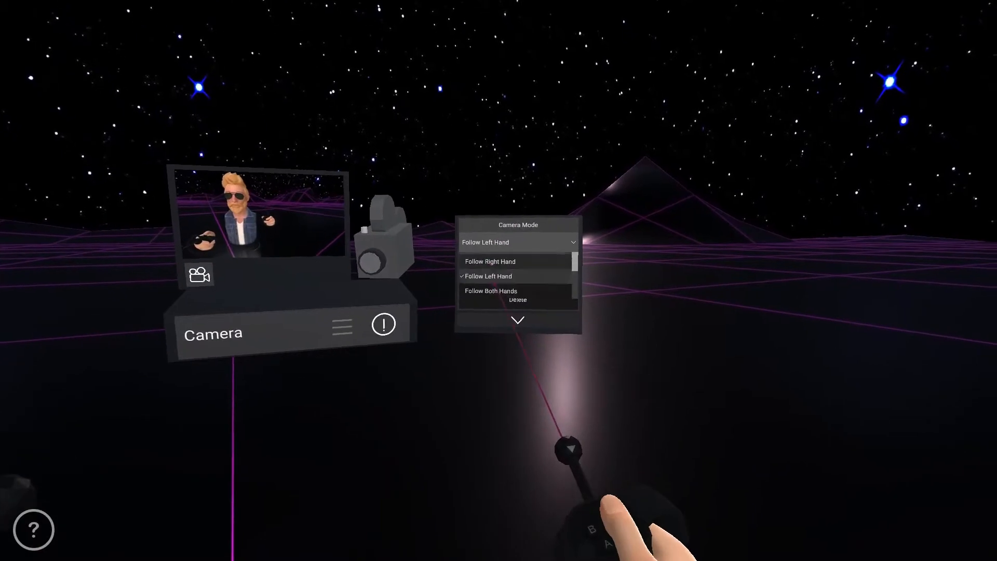
click(489, 262)
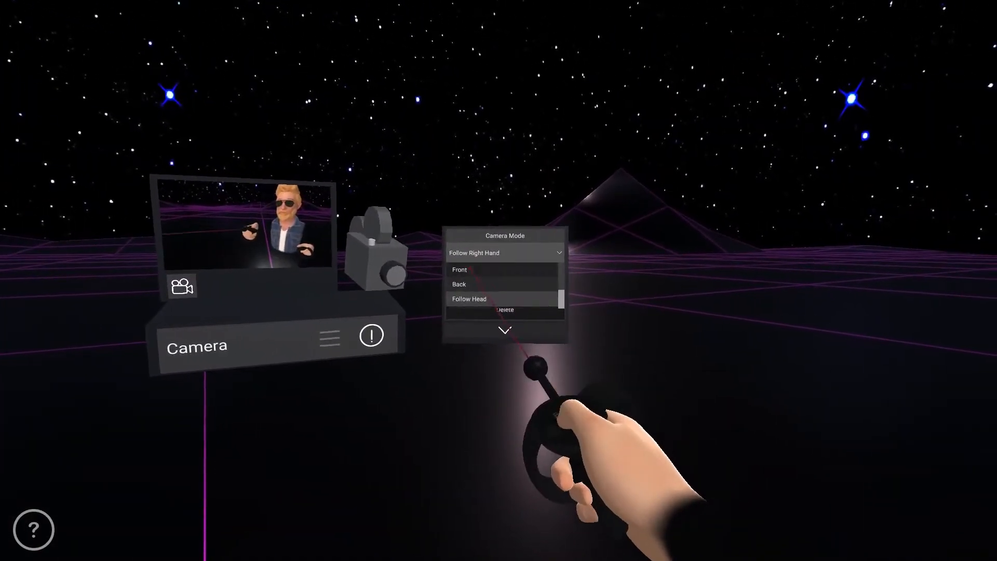
click(470, 299)
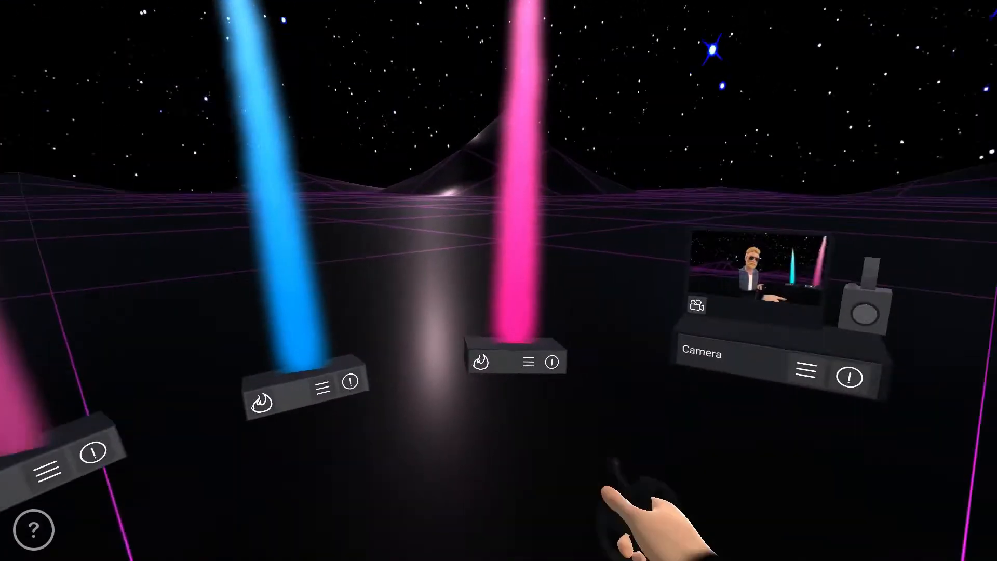
mouse_move(499, 280)
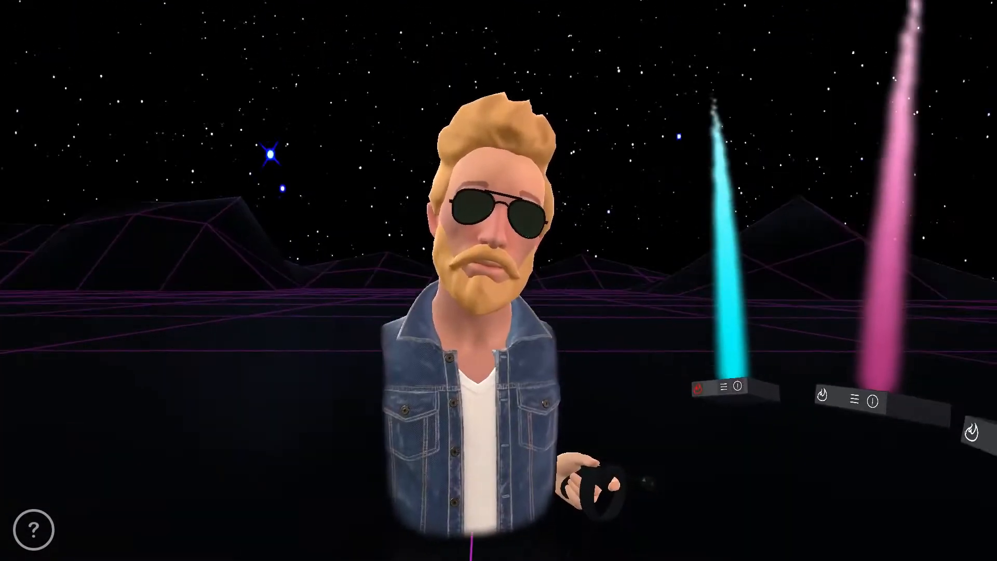